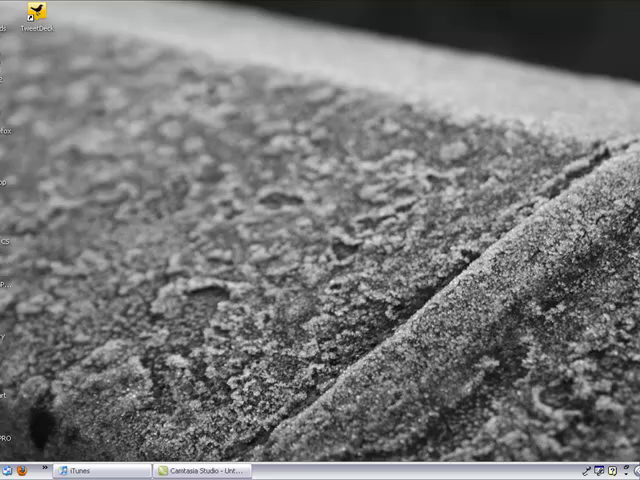
Open My Computer from the Start menu to view the drives, including iTz 2 MATT (F:)
click(18, 471)
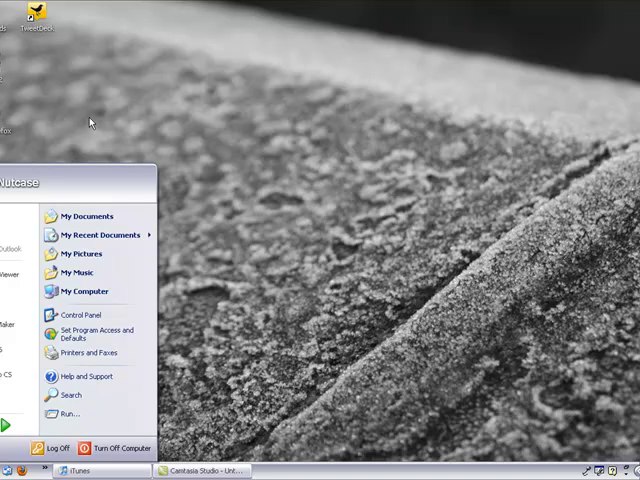
click(85, 291)
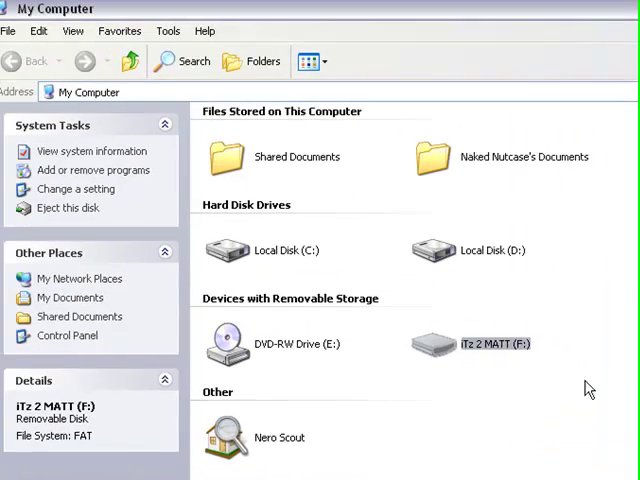
click(490, 344)
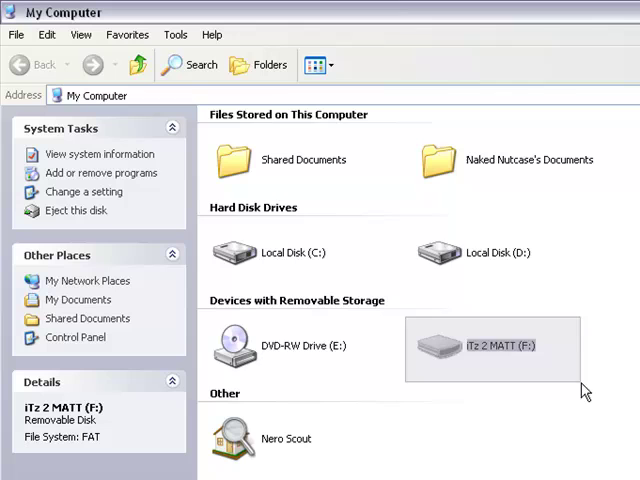
double_click(493, 345)
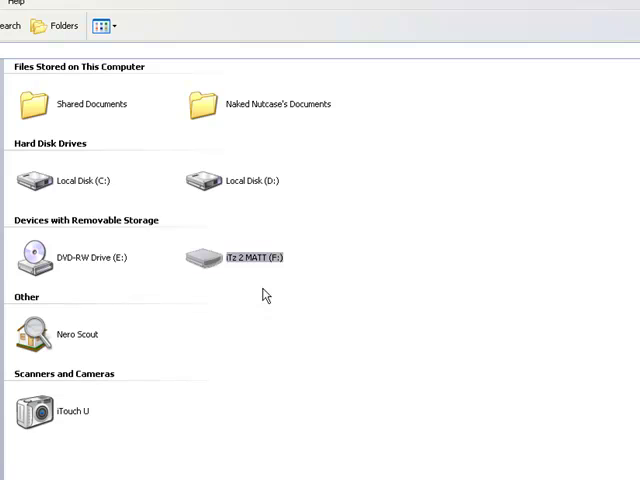
Open the iTz 2 MATT (F:) memory card and its Pictures folder
double_click(245, 257)
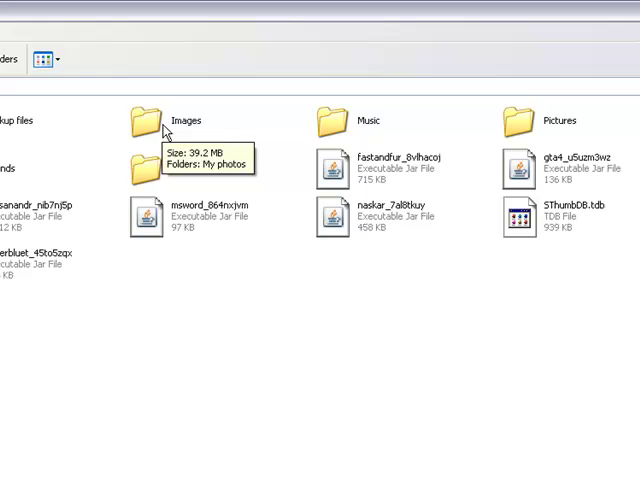
mouse_move(575, 125)
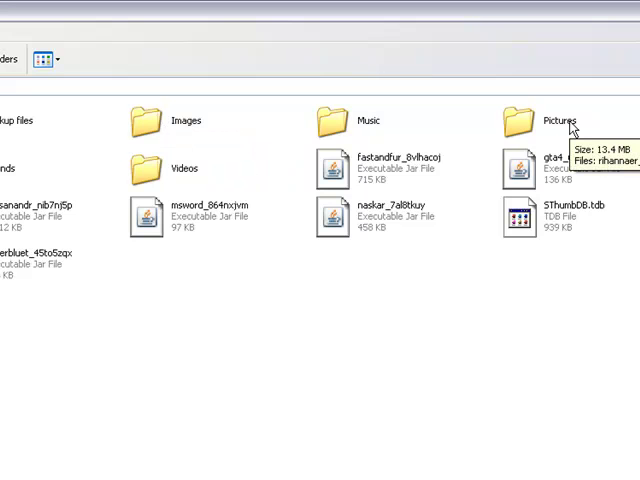
double_click(558, 120)
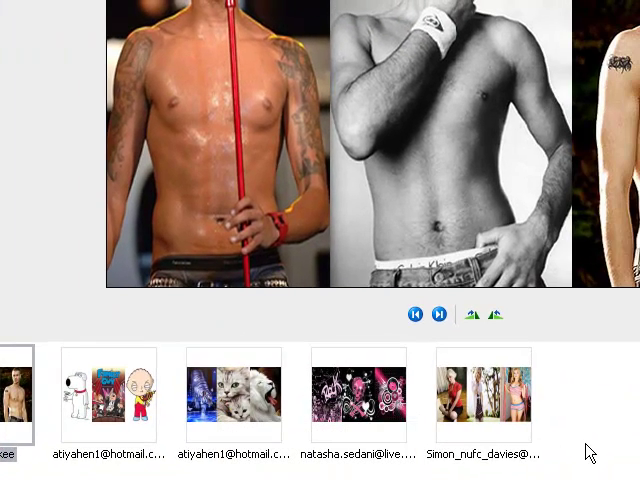
Preview the tiger and cats picture in the filmstrip
click(362, 400)
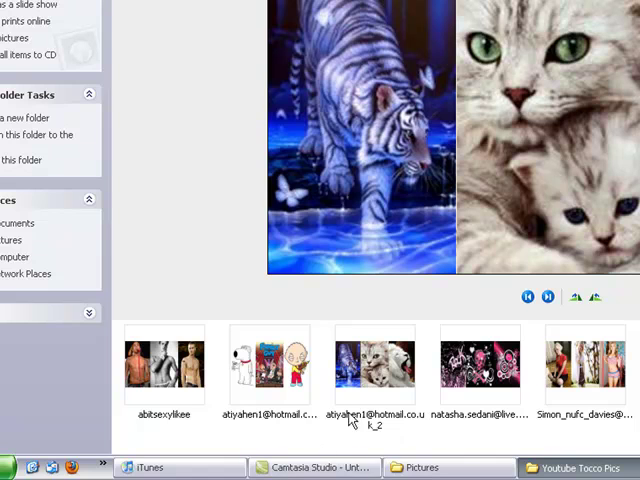
Preview the pink rock-and-skull picture, then select another filmstrip thumbnail
click(480, 365)
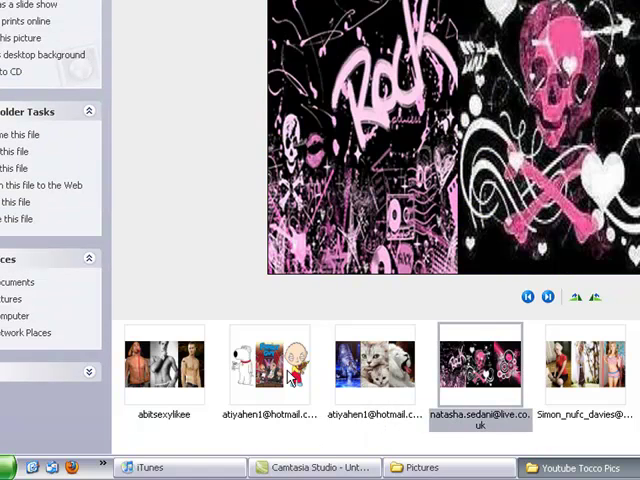
click(269, 365)
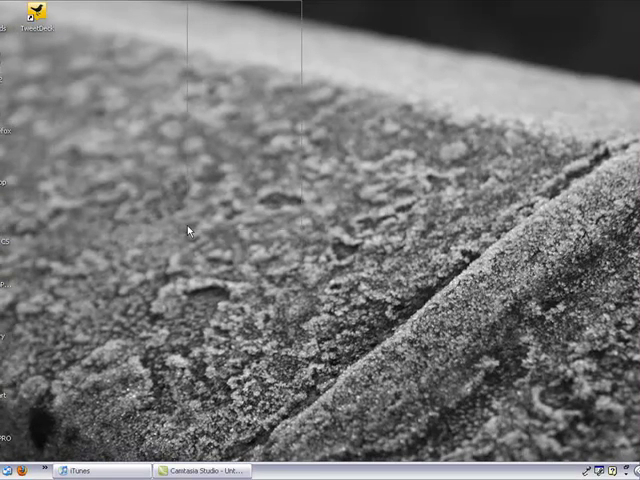
mouse_move(145, 182)
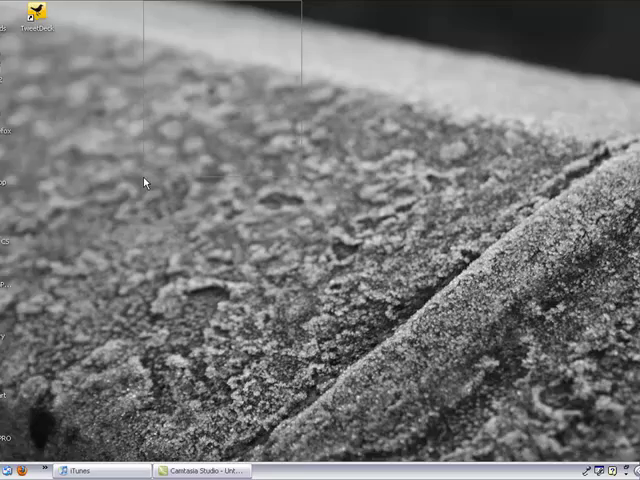